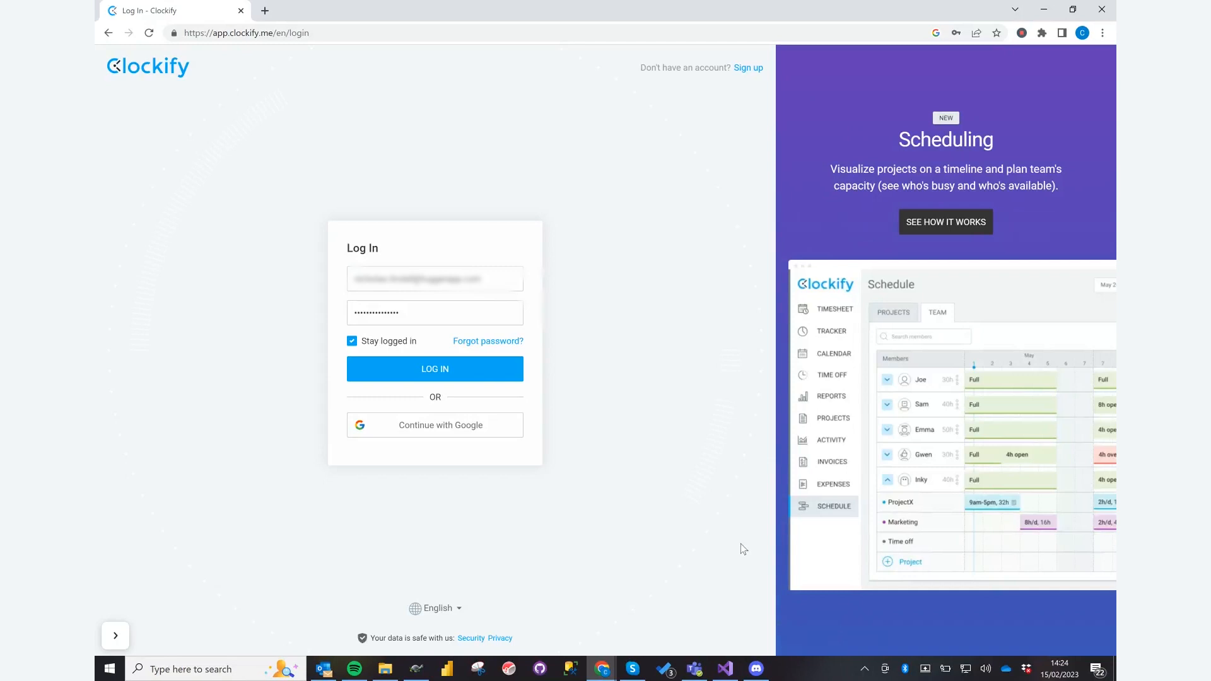
mouse_move(620, 371)
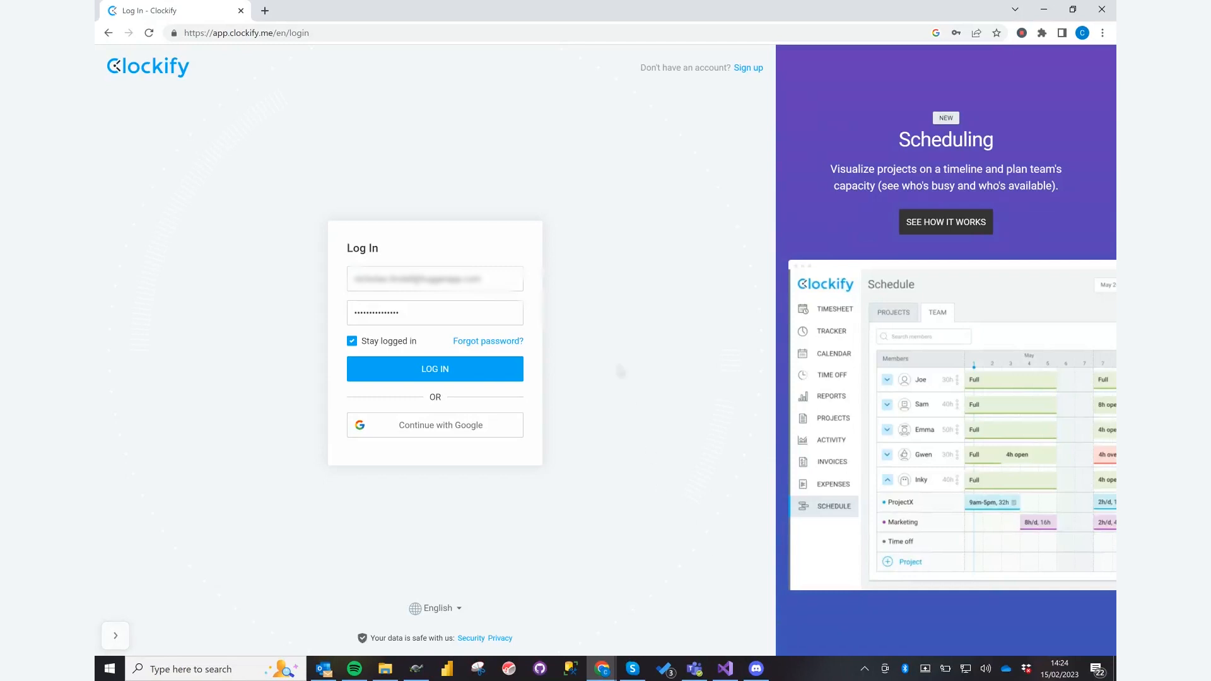
- Log in to Clockify and open Profile settings from the avatar account menu
click(434, 369)
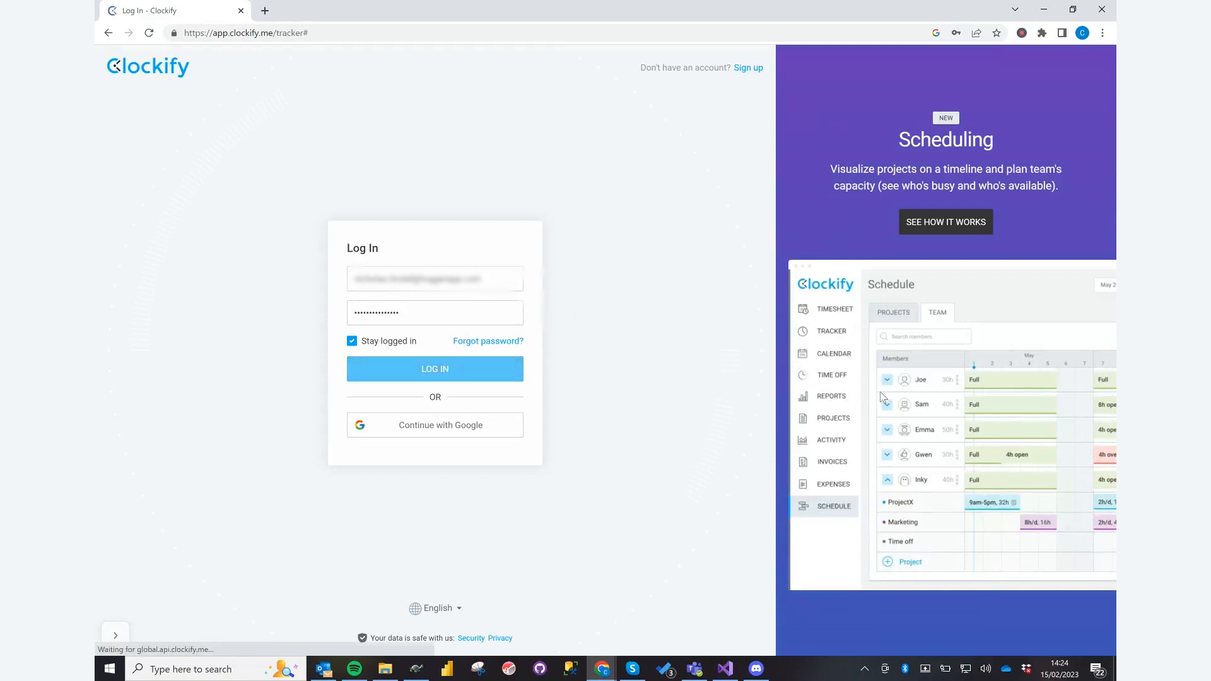
click(434, 368)
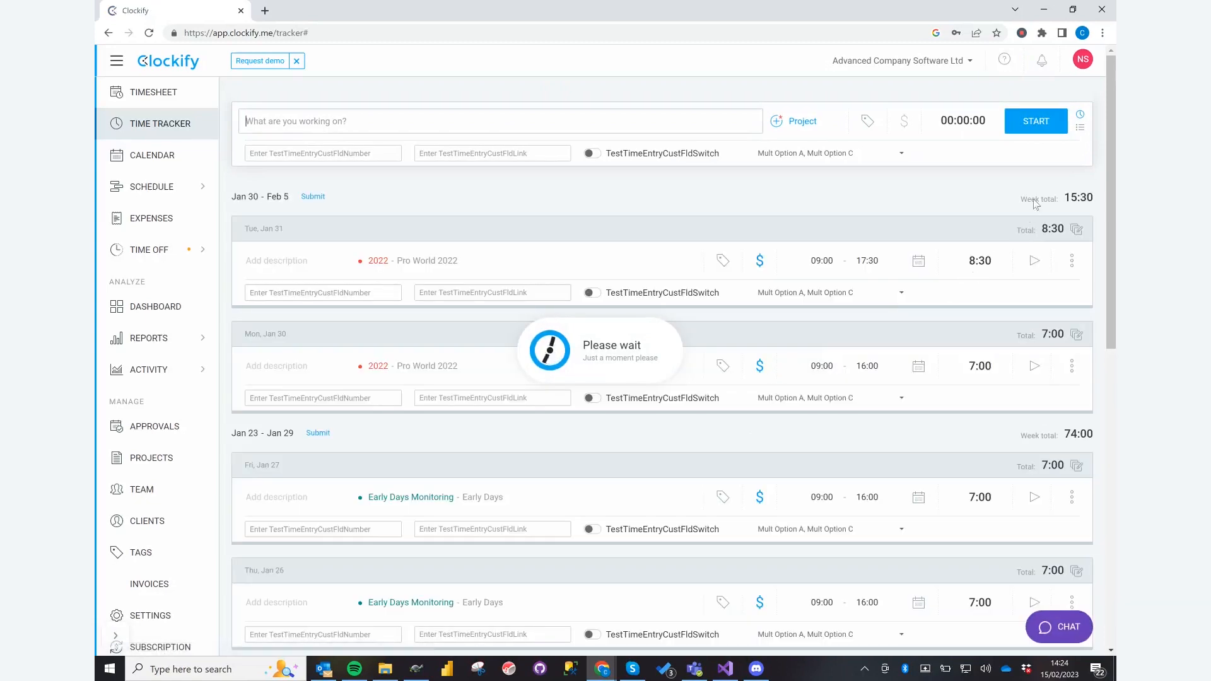
click(1082, 59)
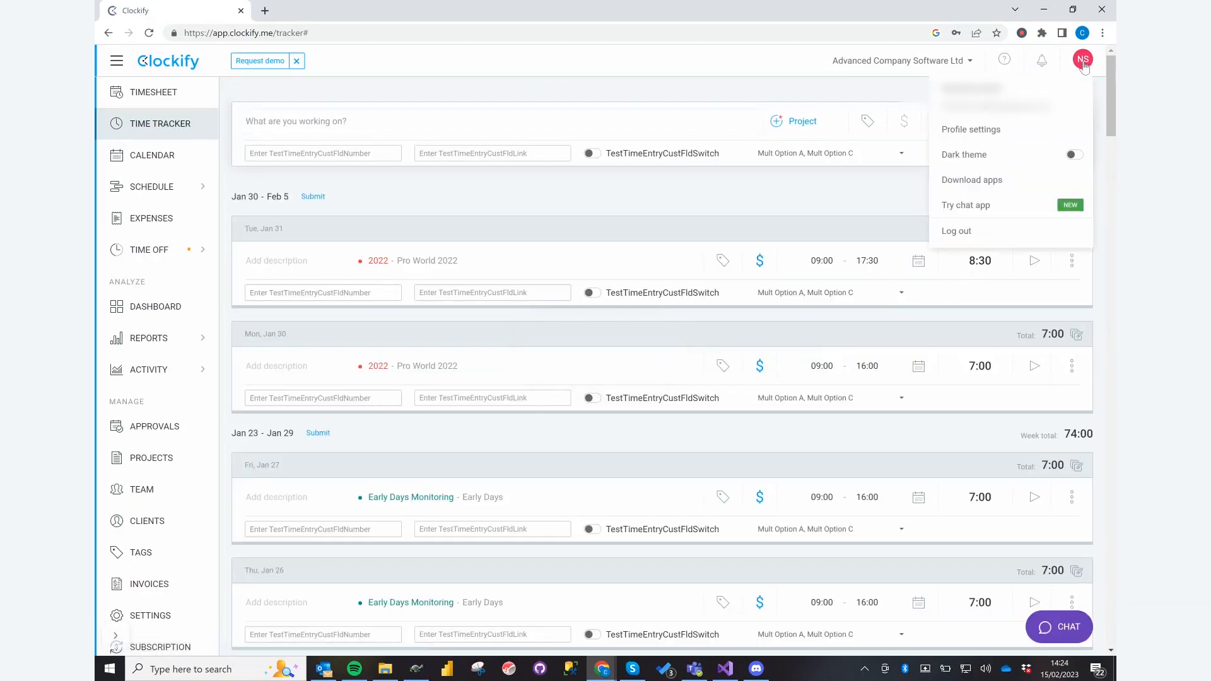
mouse_move(971, 128)
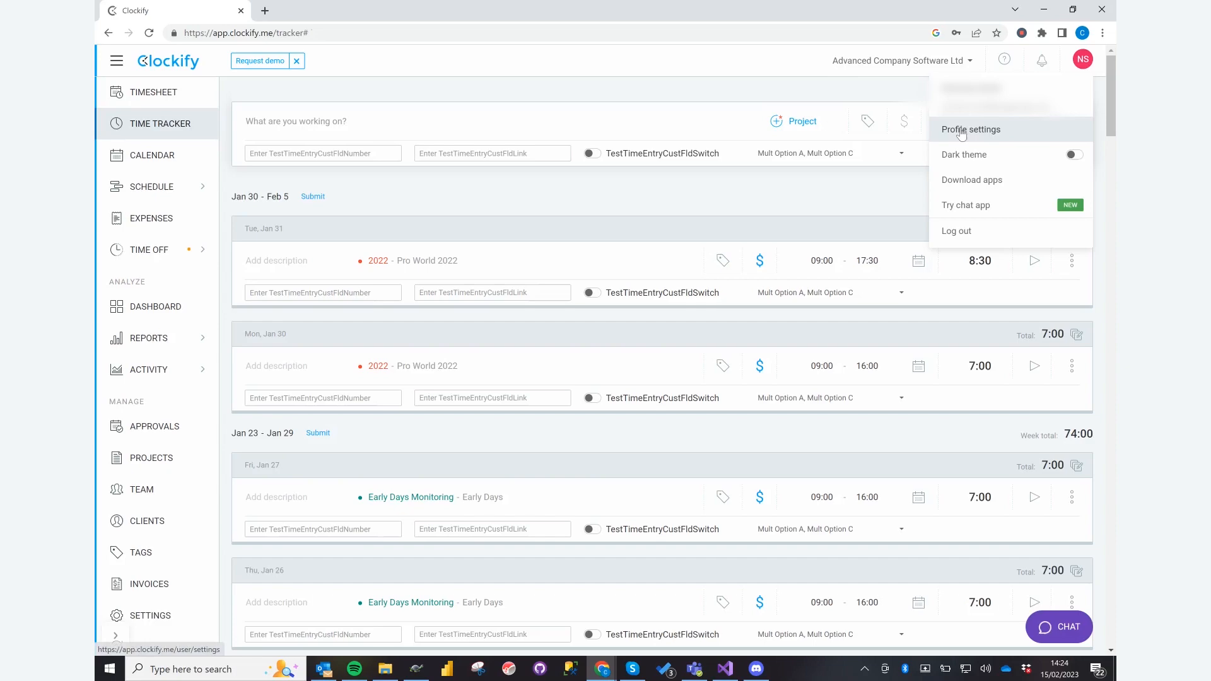
click(970, 128)
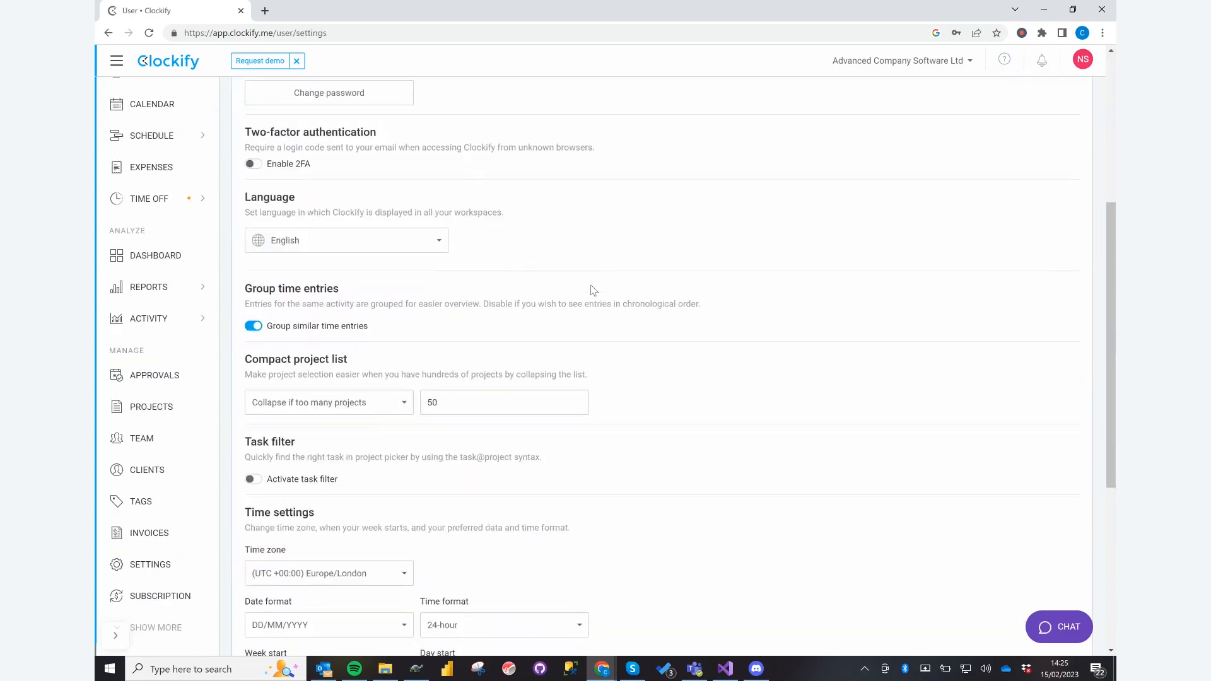
scroll(down, 3)
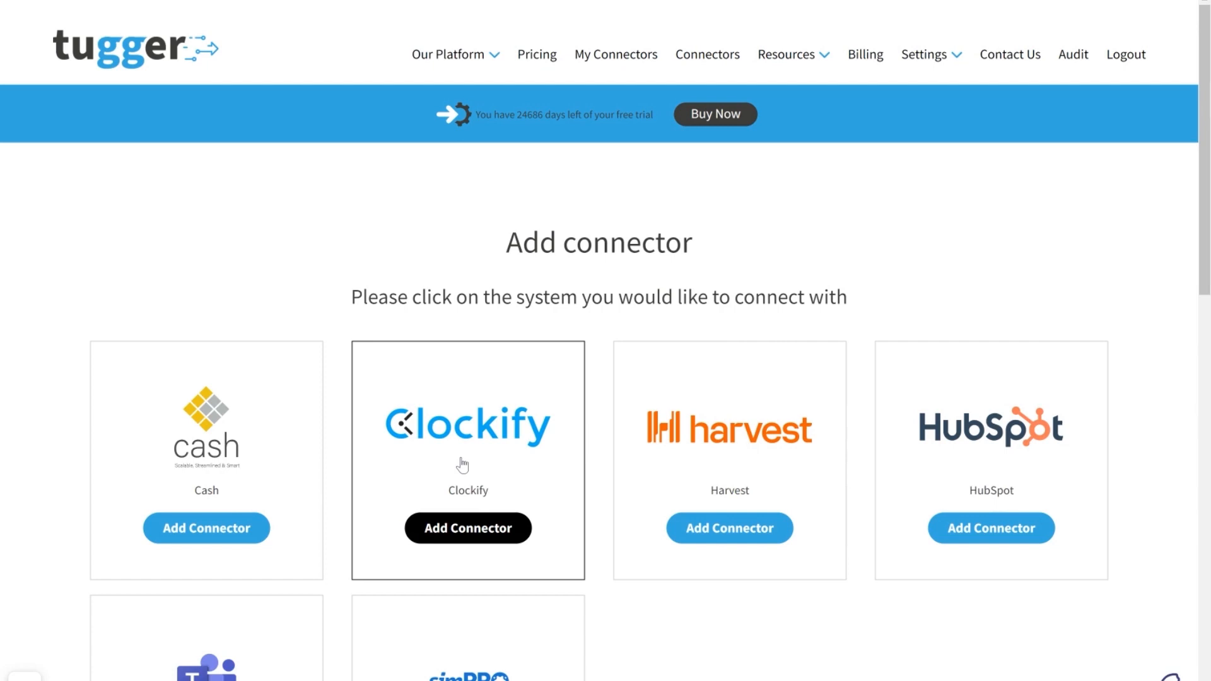
- Add a Clockify connector and name it 'My Clockify Connector'
click(467, 527)
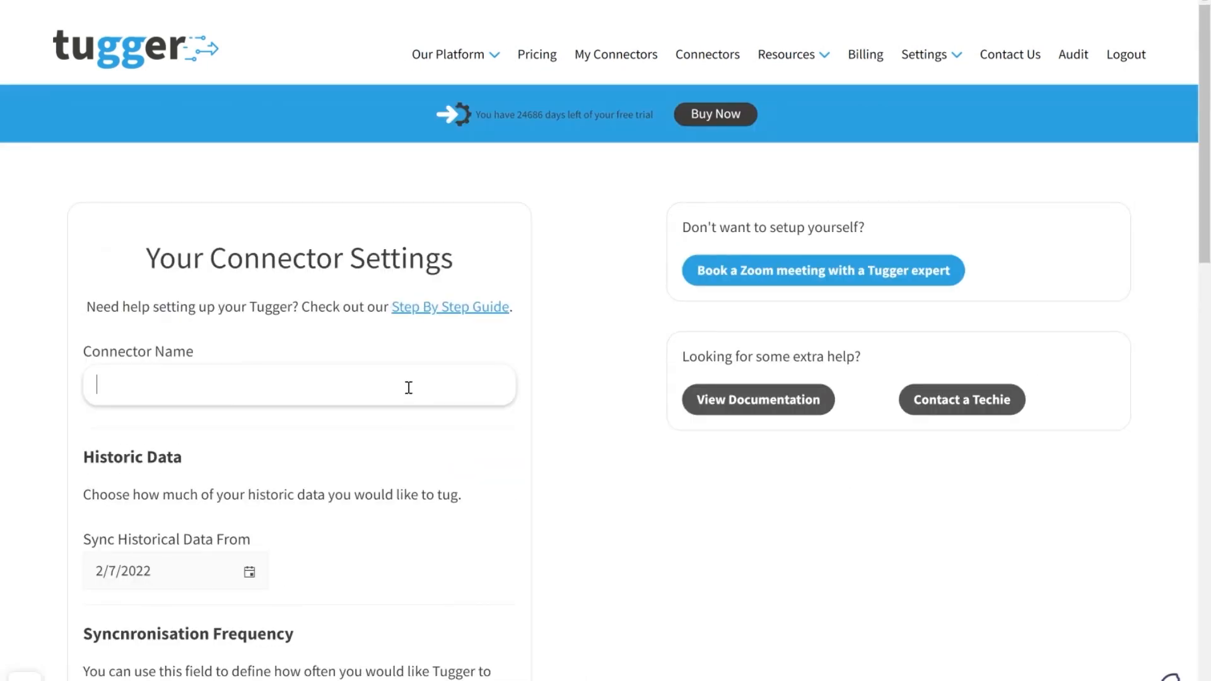
text(M)
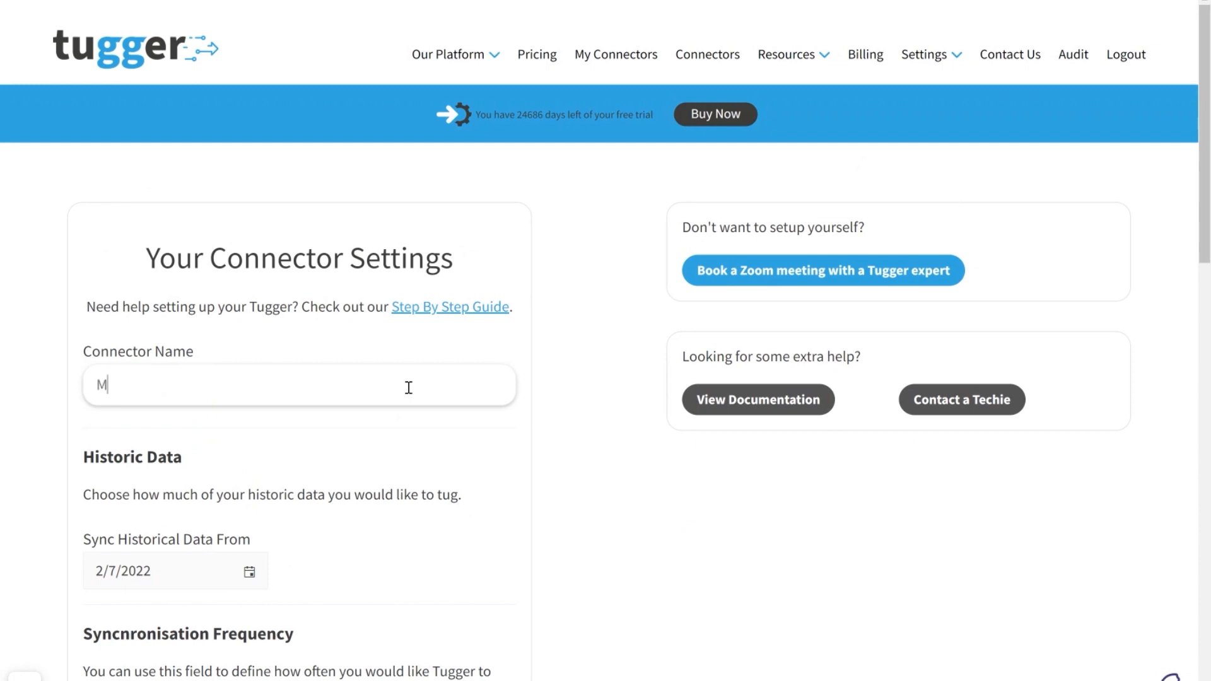
text(y Clo)
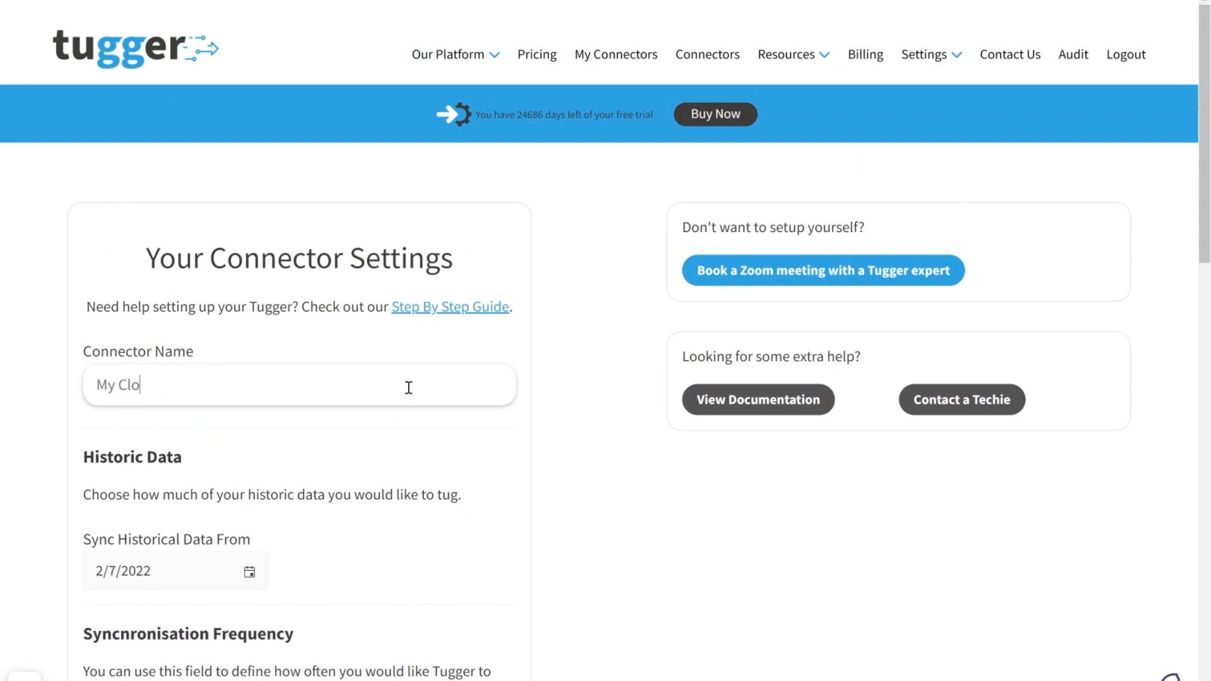
text(ckify)
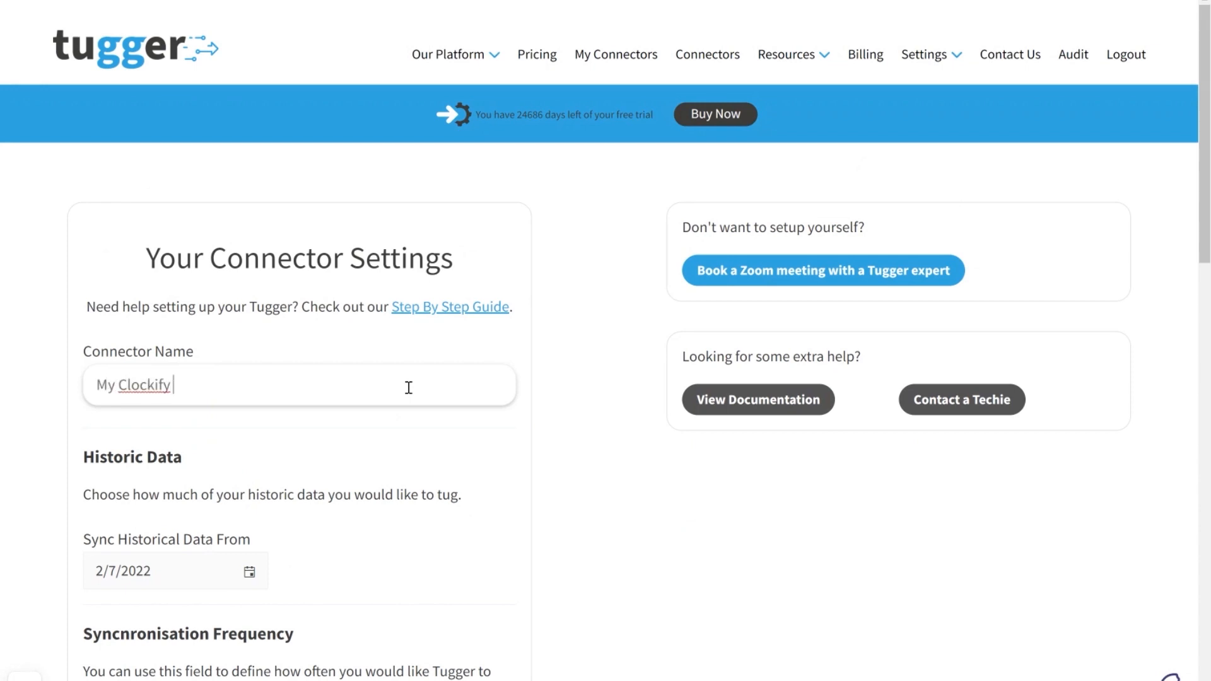
text(Connector)
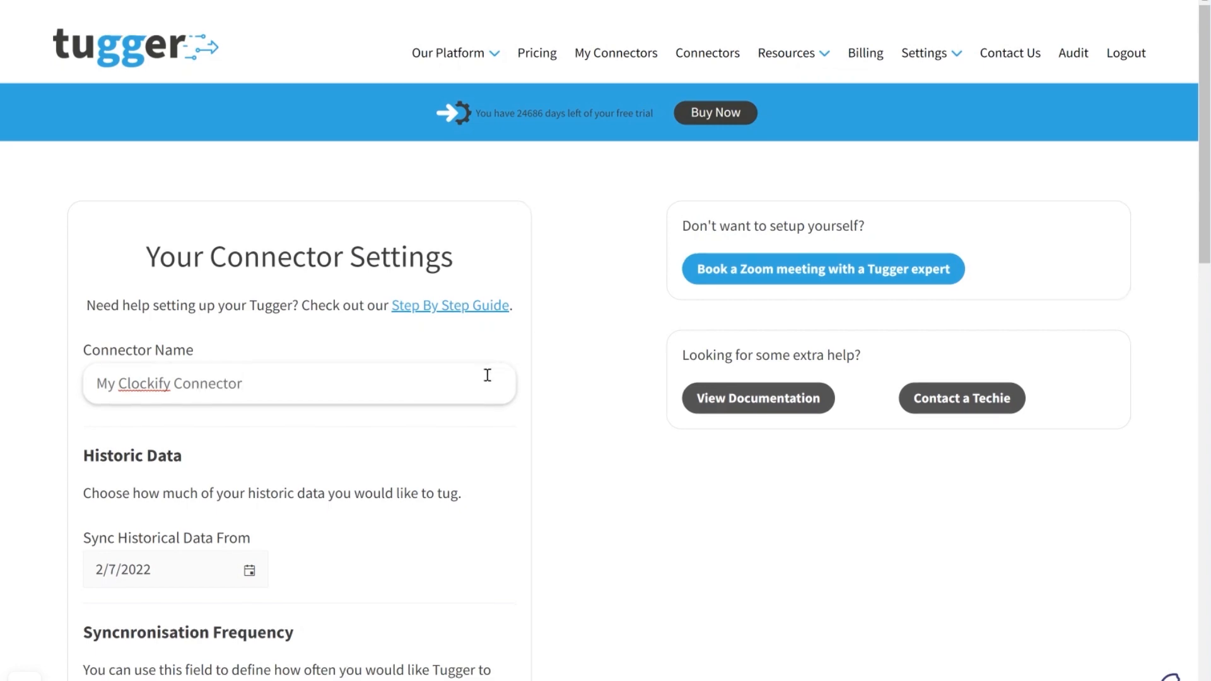
- Keep the sync frequency at every hour and enter the Clockify API key
scroll(down, 3)
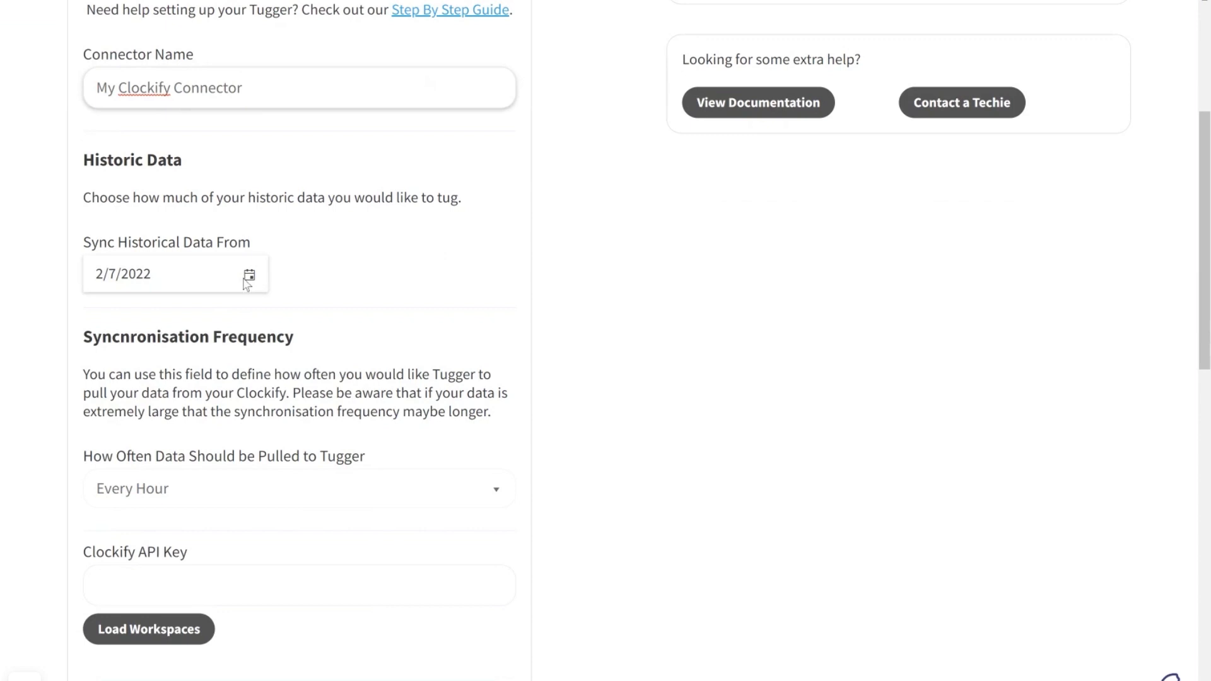
click(248, 275)
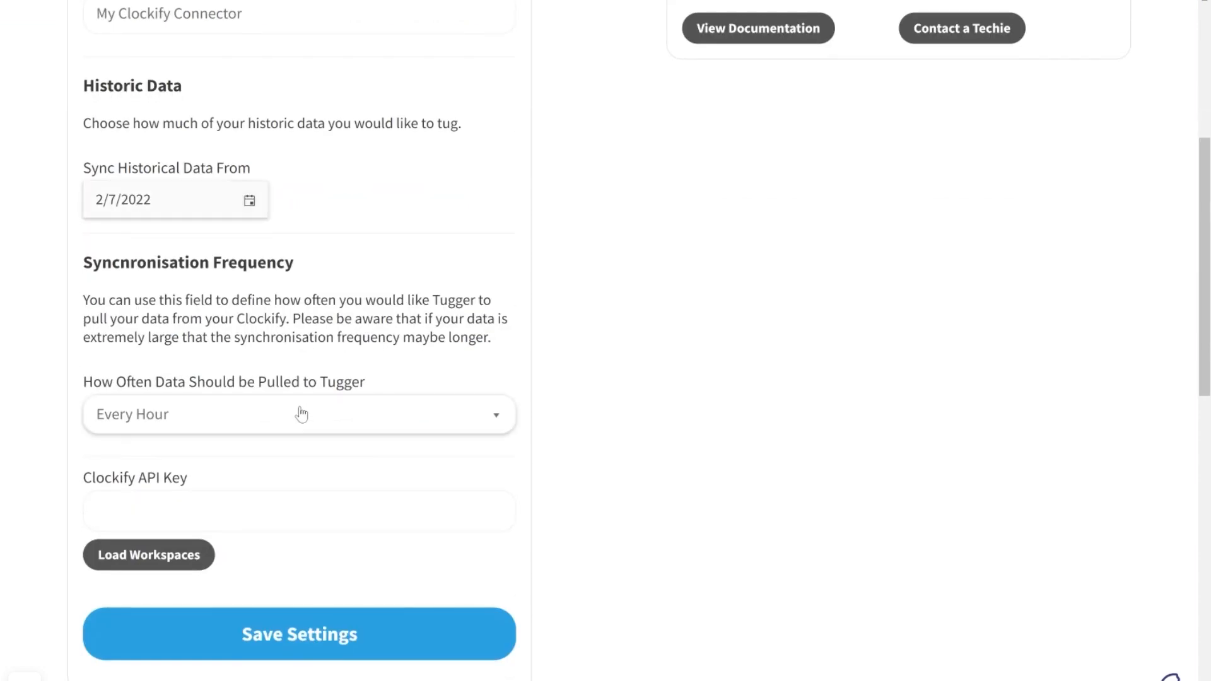
click(299, 414)
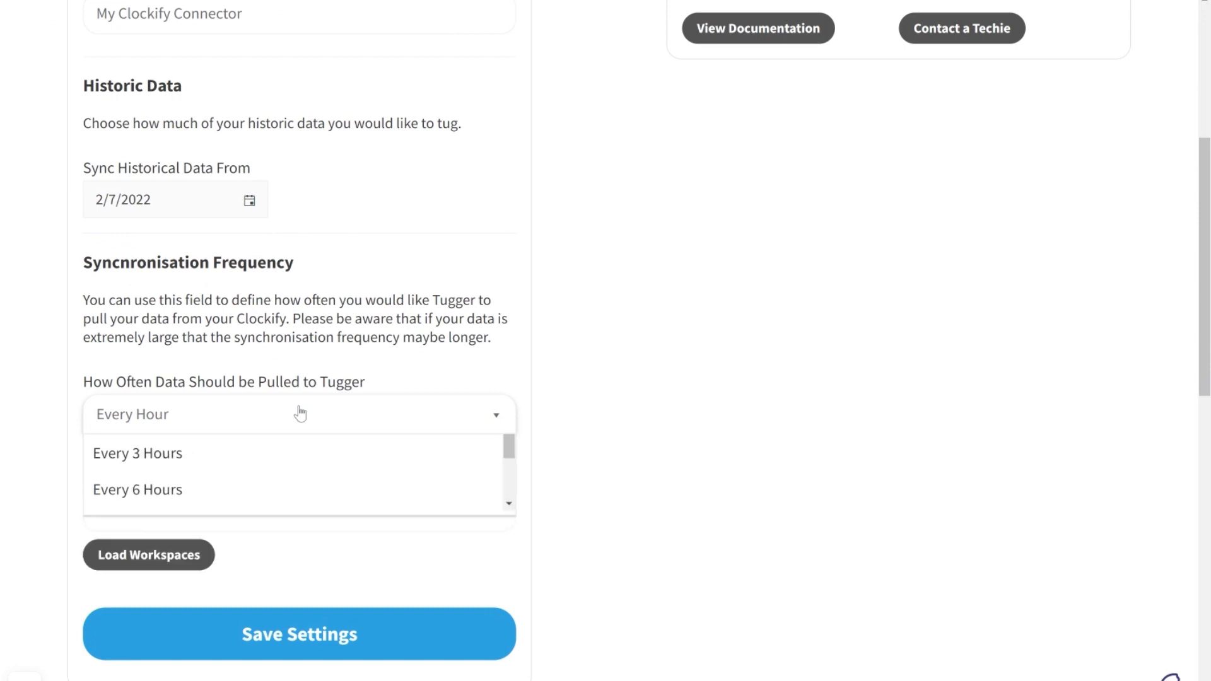
click(299, 414)
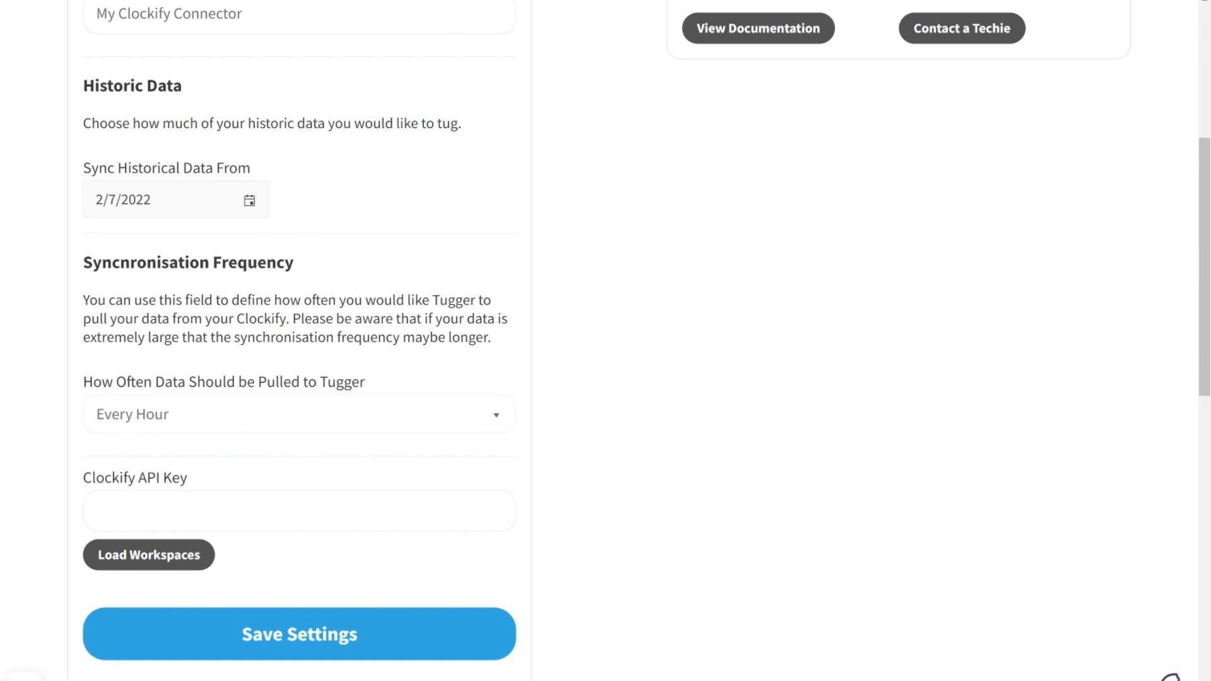
click(299, 510)
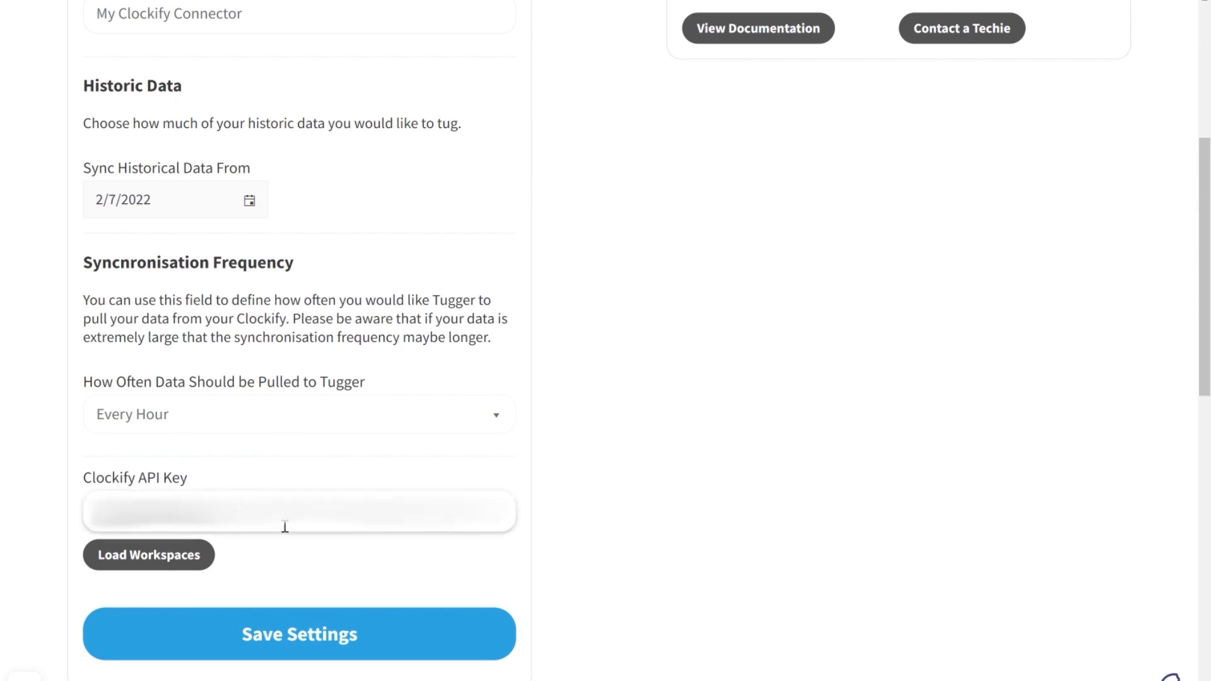
- Load the workspaces for the key, pick the Clockify workspace and save the settings
click(148, 554)
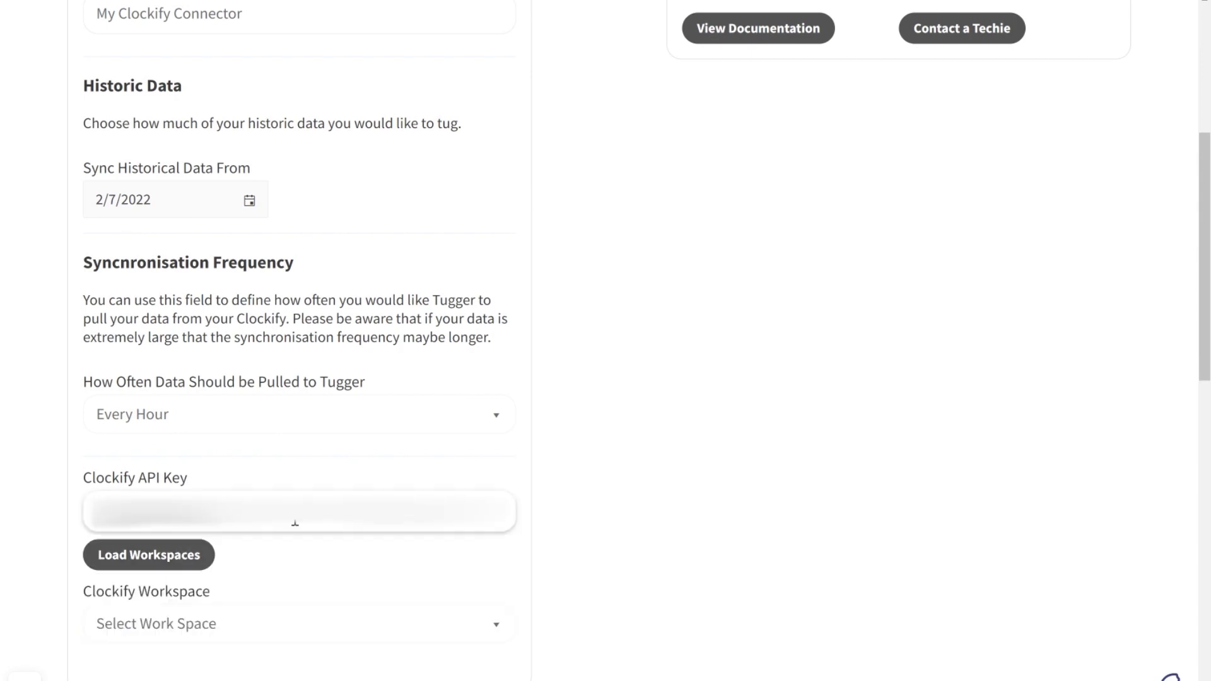
scroll(down, 3)
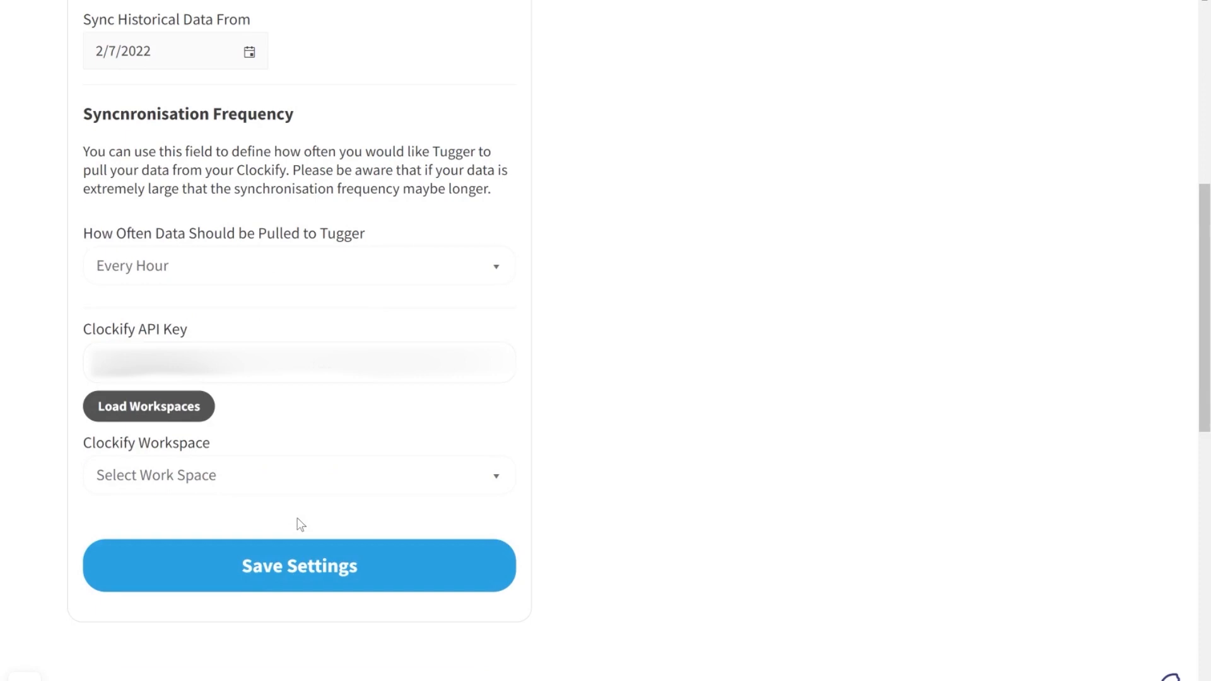
click(297, 475)
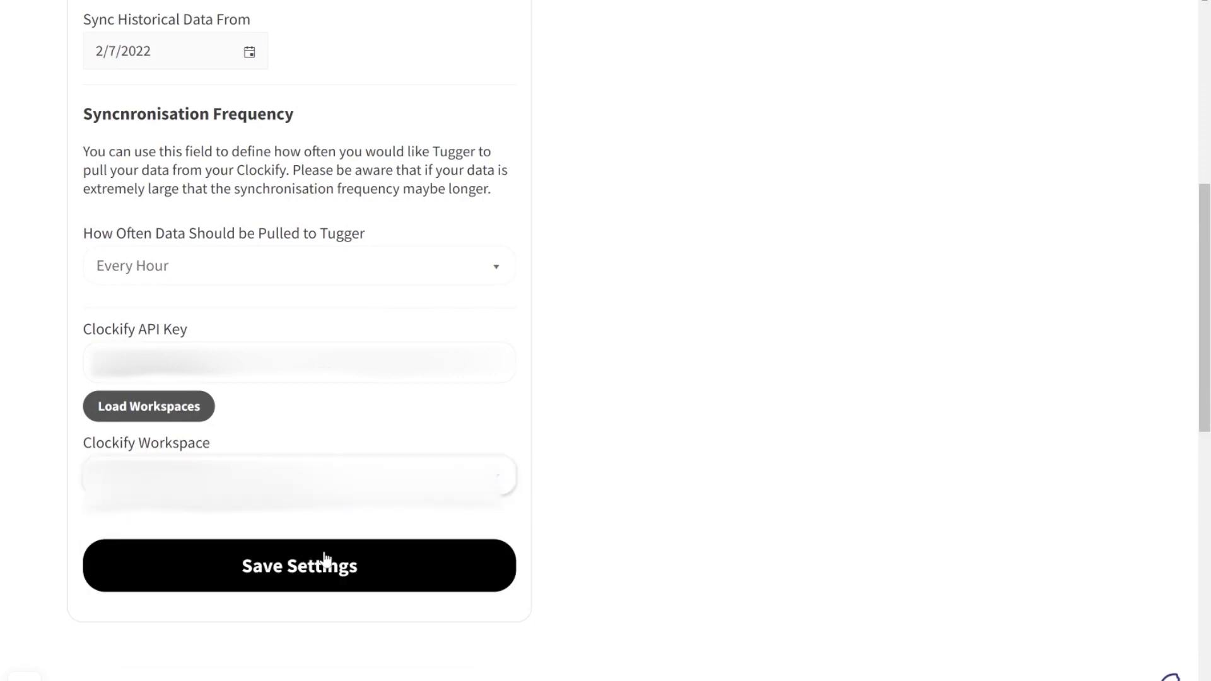
click(299, 565)
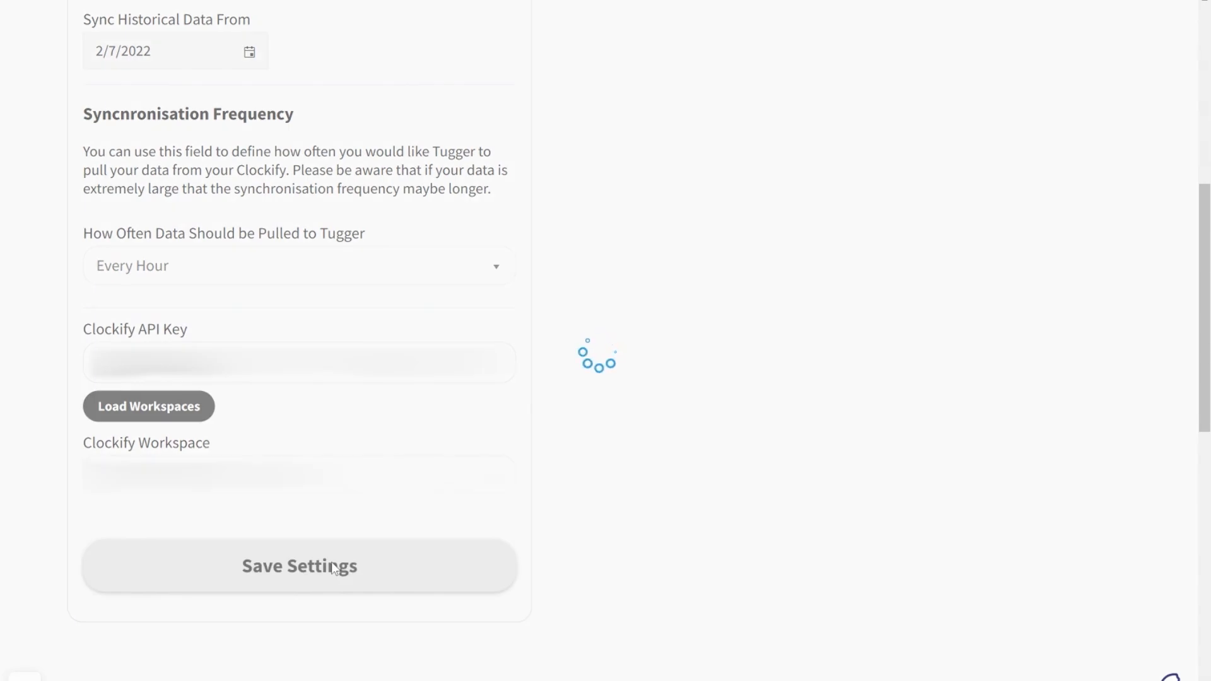
click(299, 565)
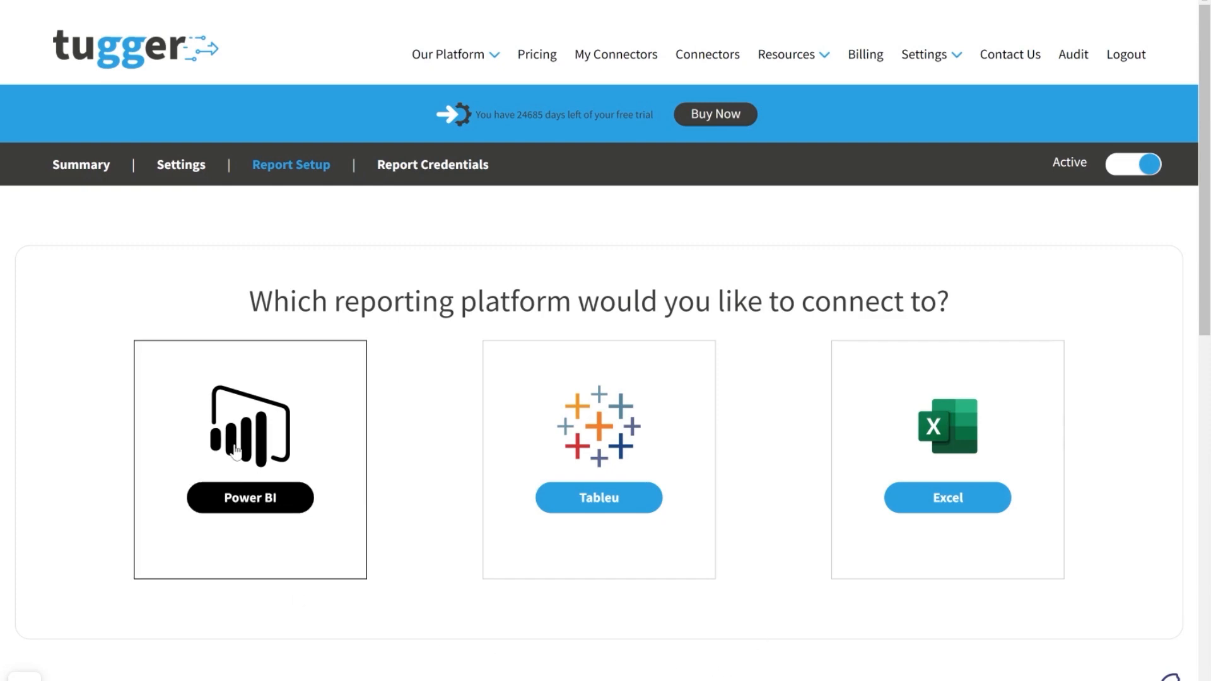
- Choose Power BI as reporting platform and reach step 2 with the ODATA URL
click(249, 459)
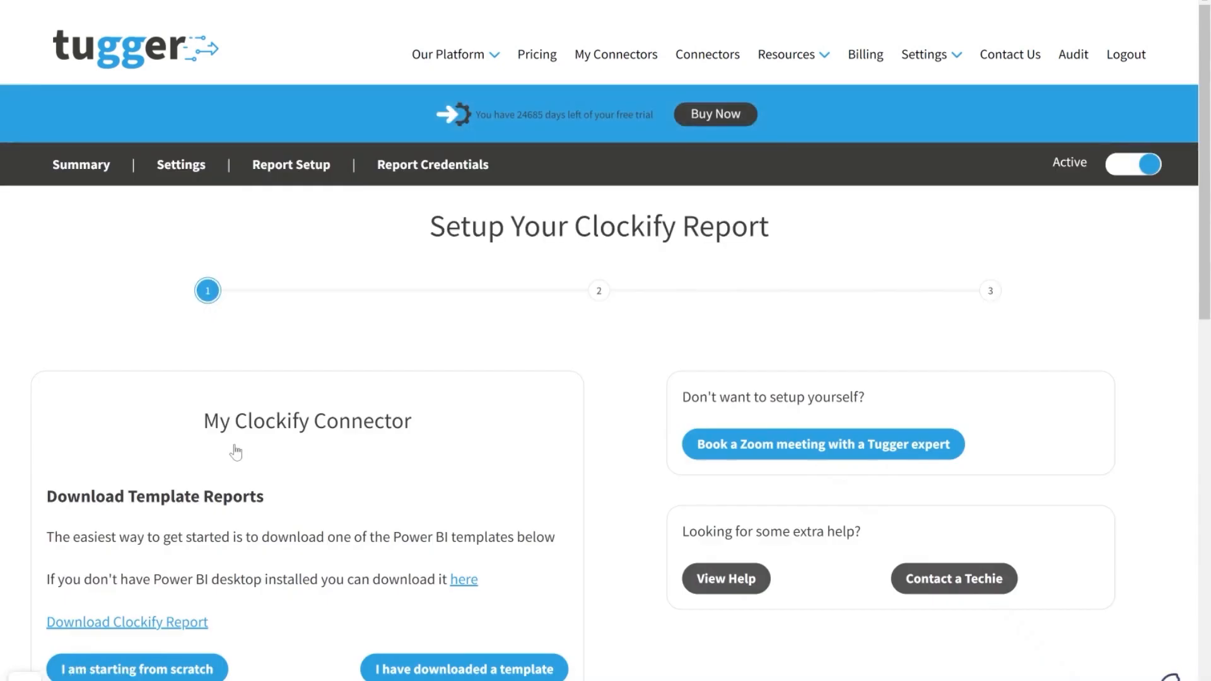
scroll(down, 3)
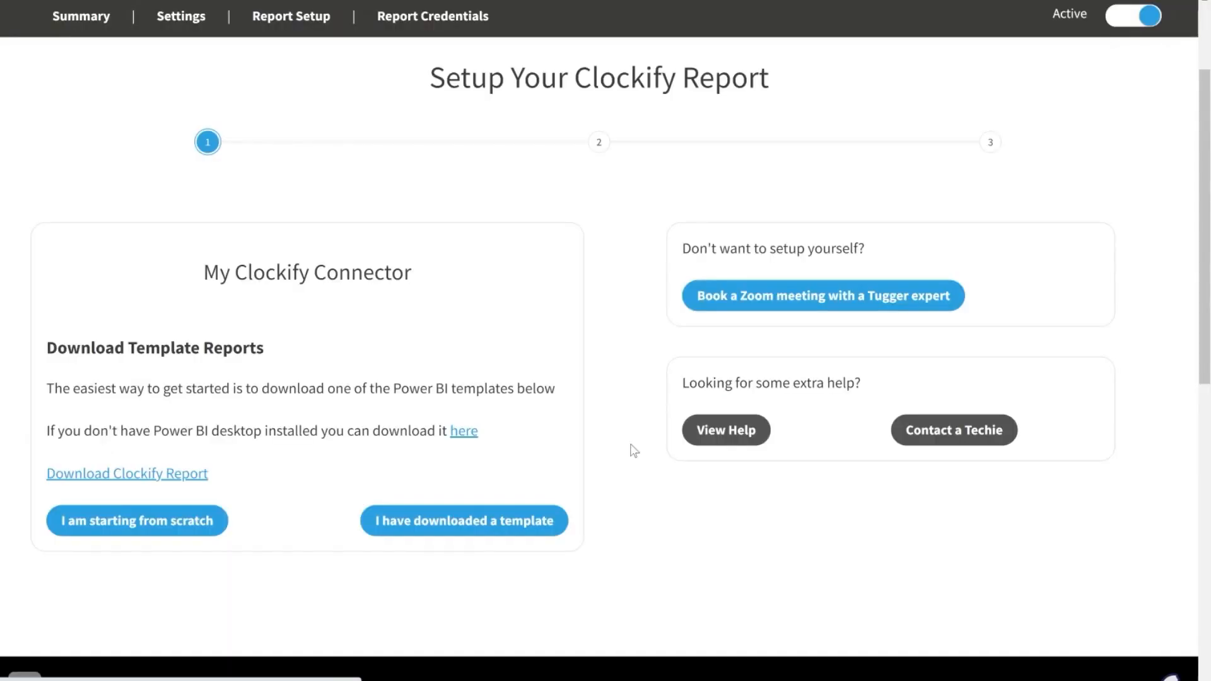
scroll(down, 3)
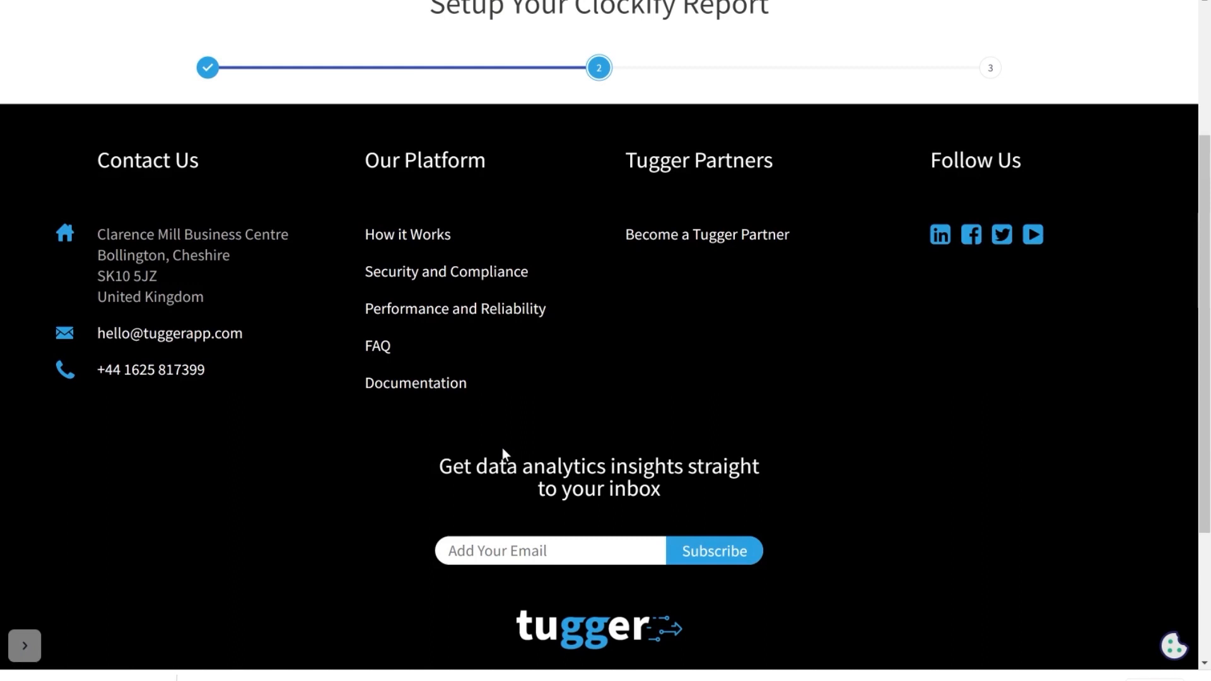
scroll(up, 3)
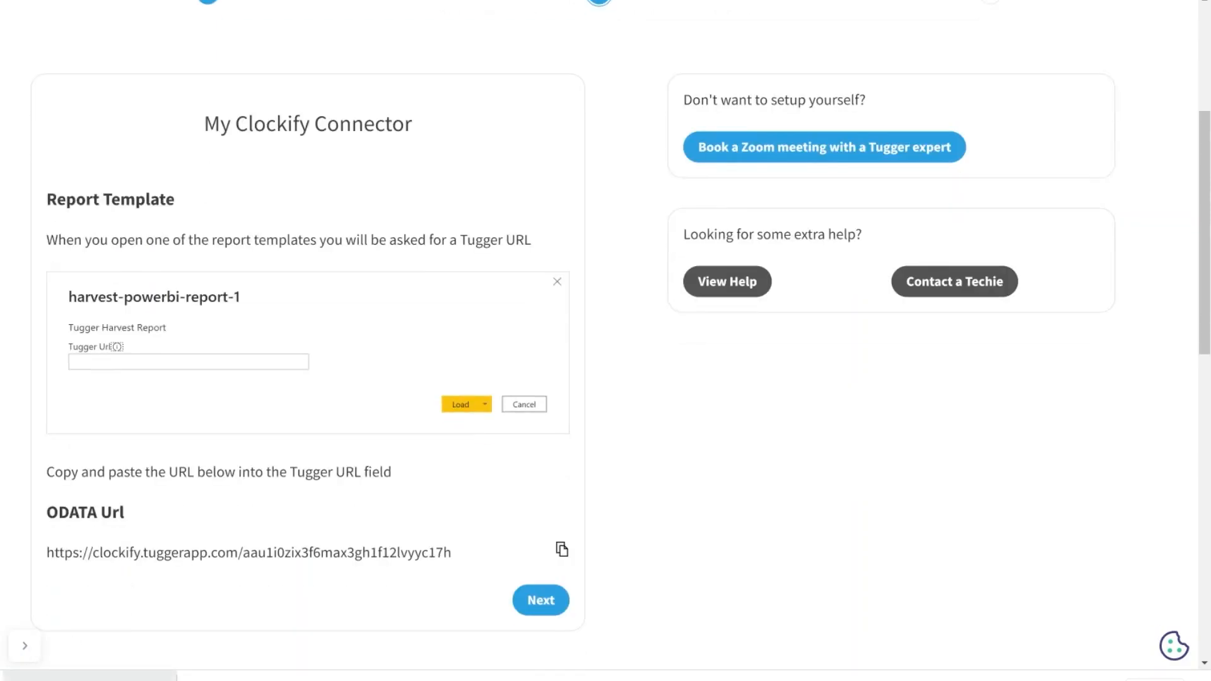
mouse_move(539, 601)
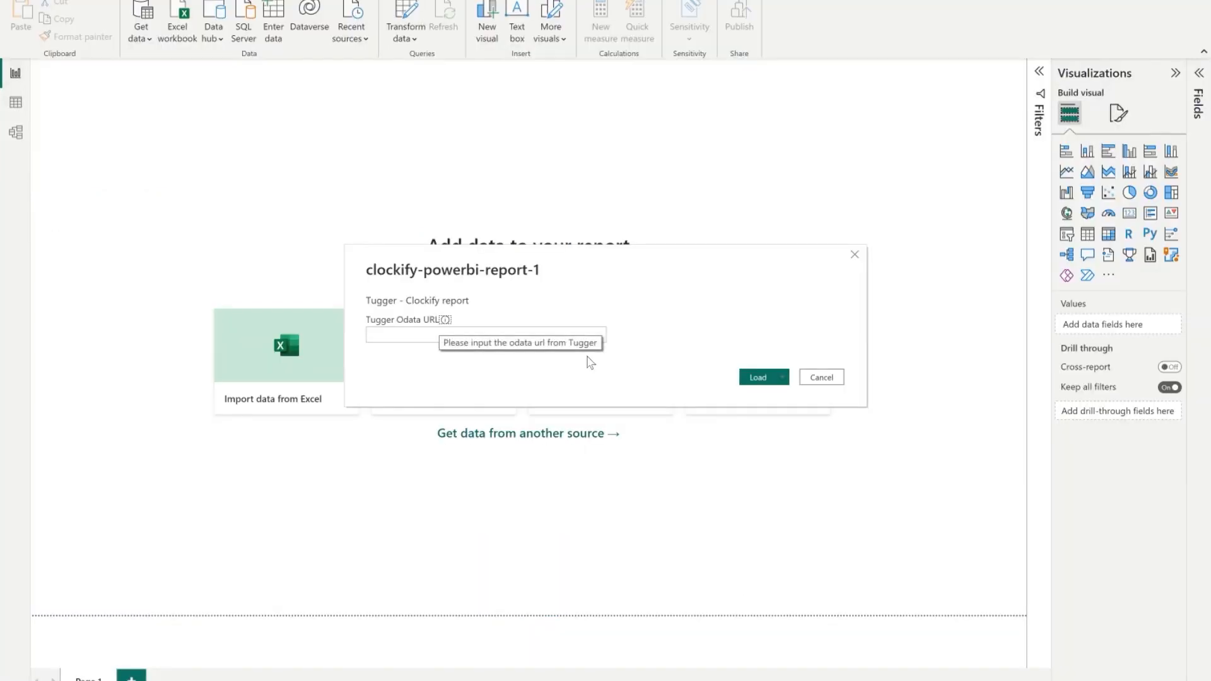
- Paste the Tugger OData URL into the Clockify template prompt and load it
click(485, 334)
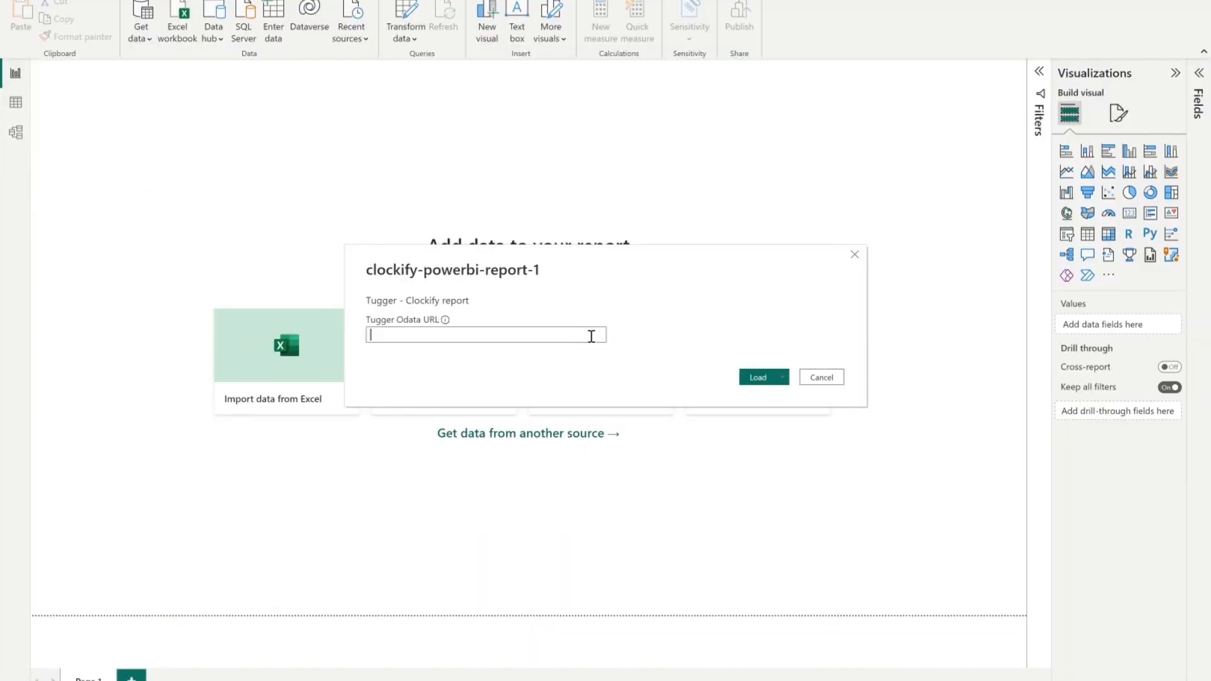
click(819, 377)
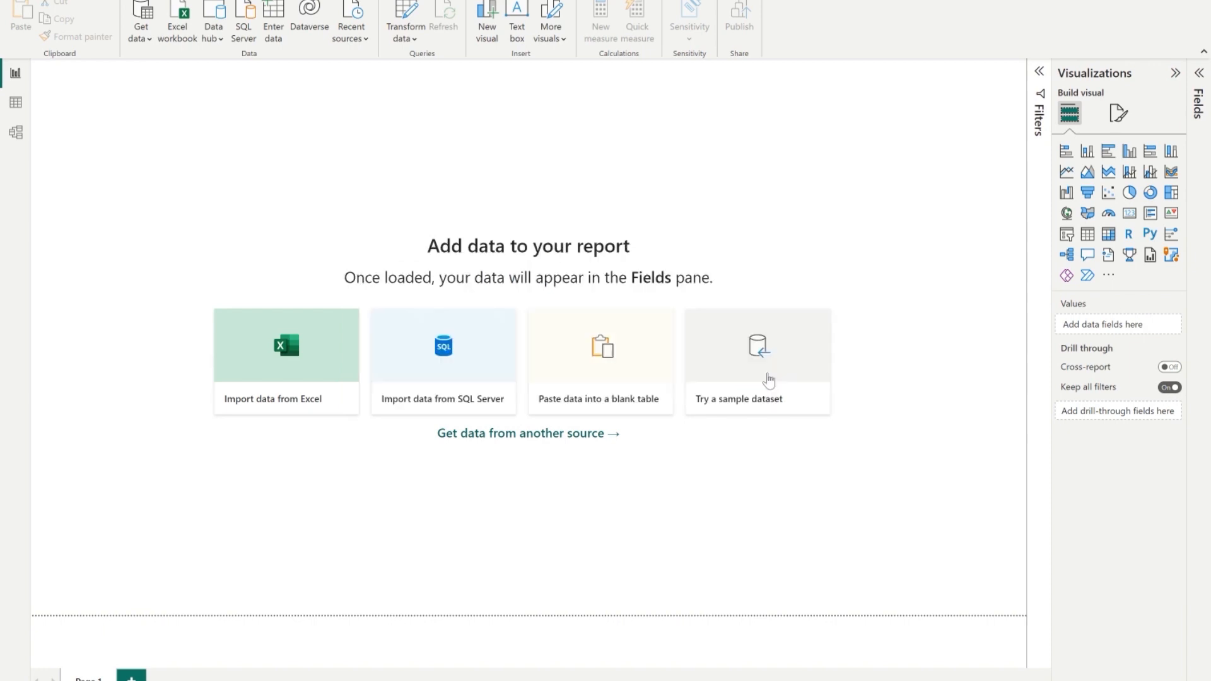
mouse_move(698, 477)
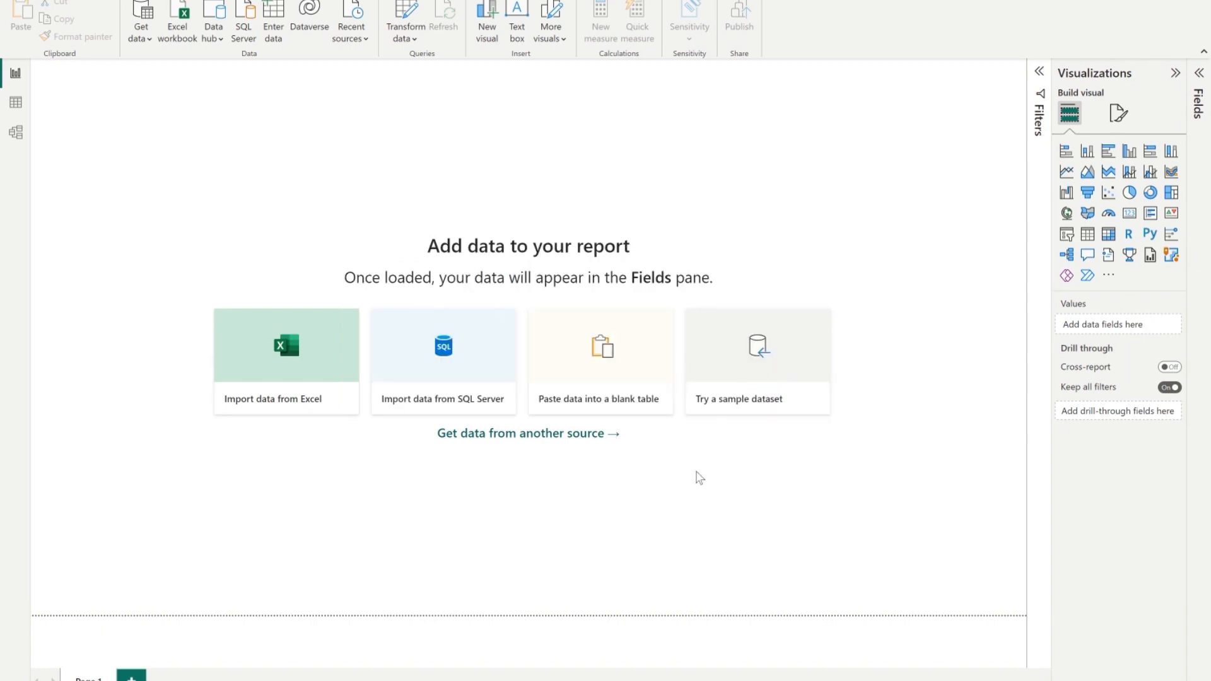
click(443, 15)
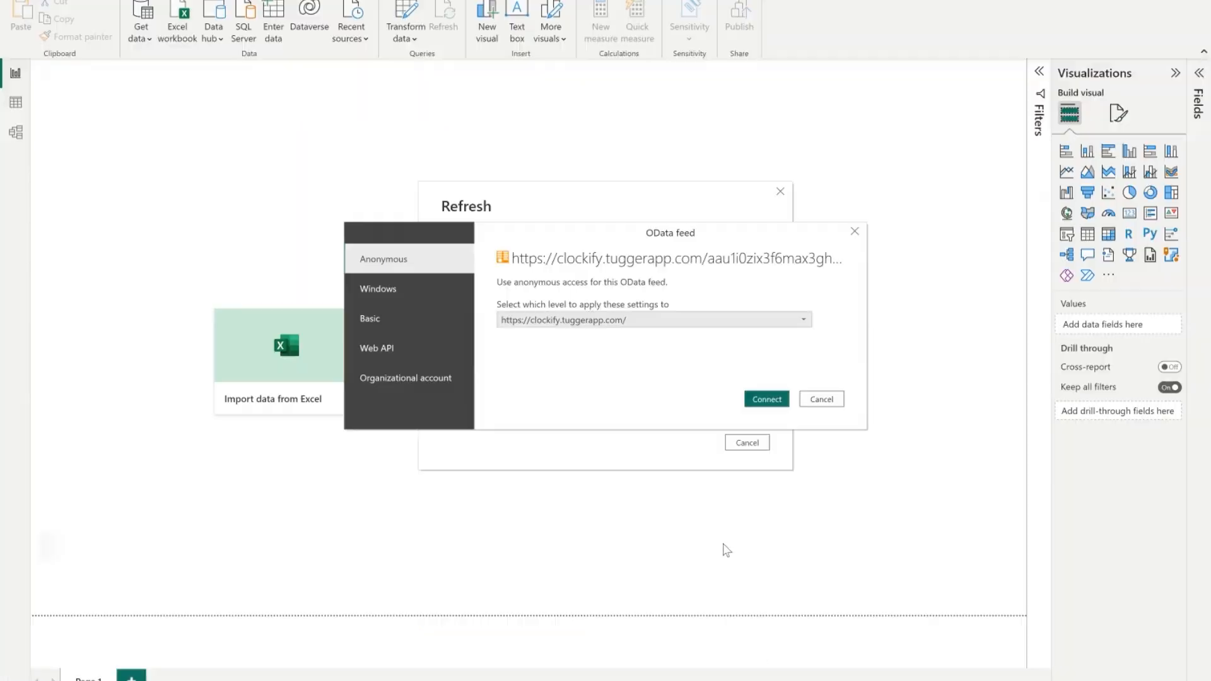
- Connect to the OData feed with Basic username and password copied from Tugger
click(369, 318)
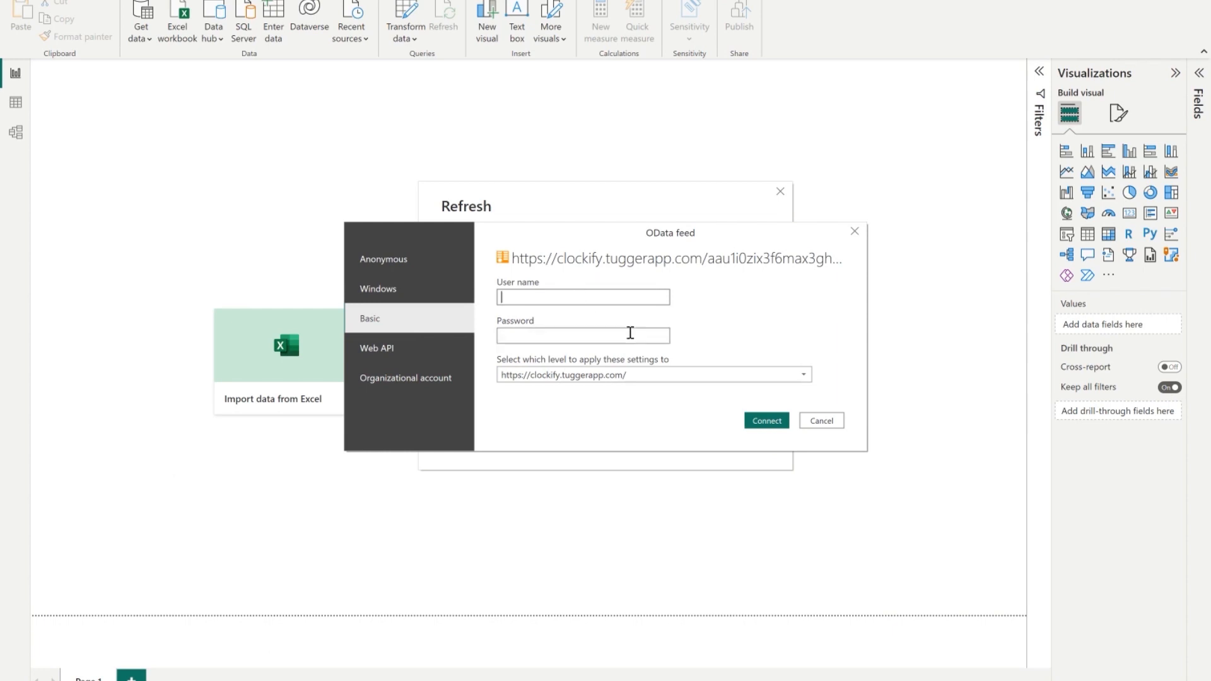
click(582, 334)
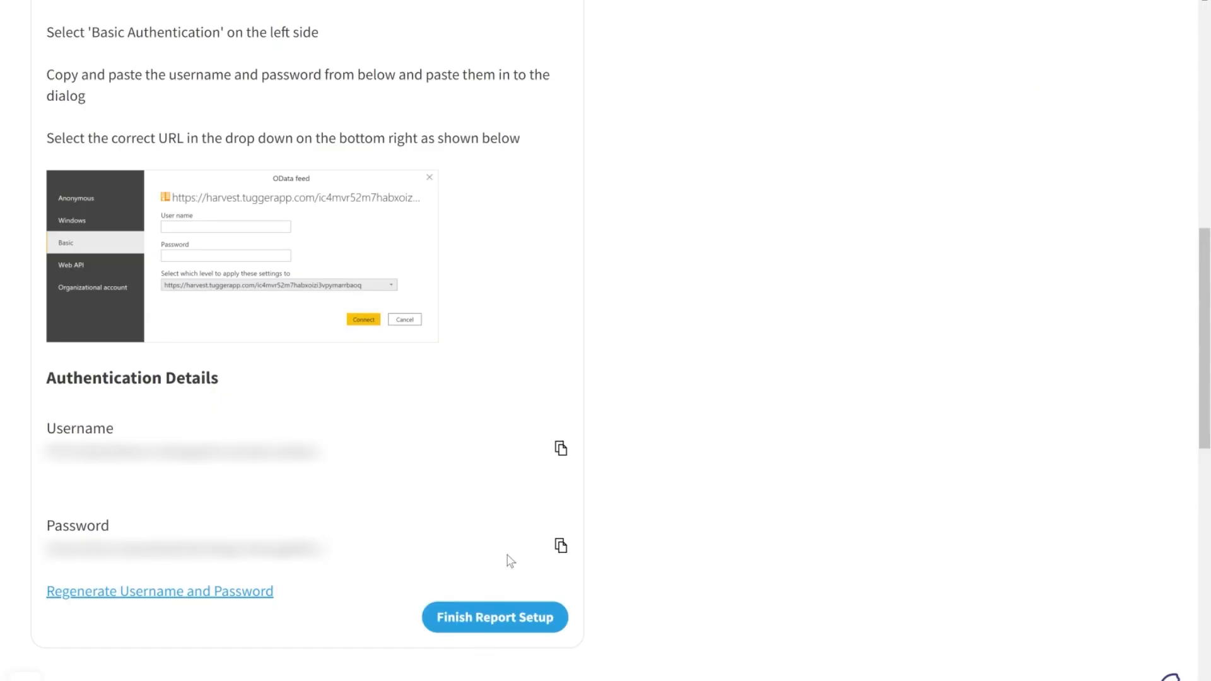
click(560, 546)
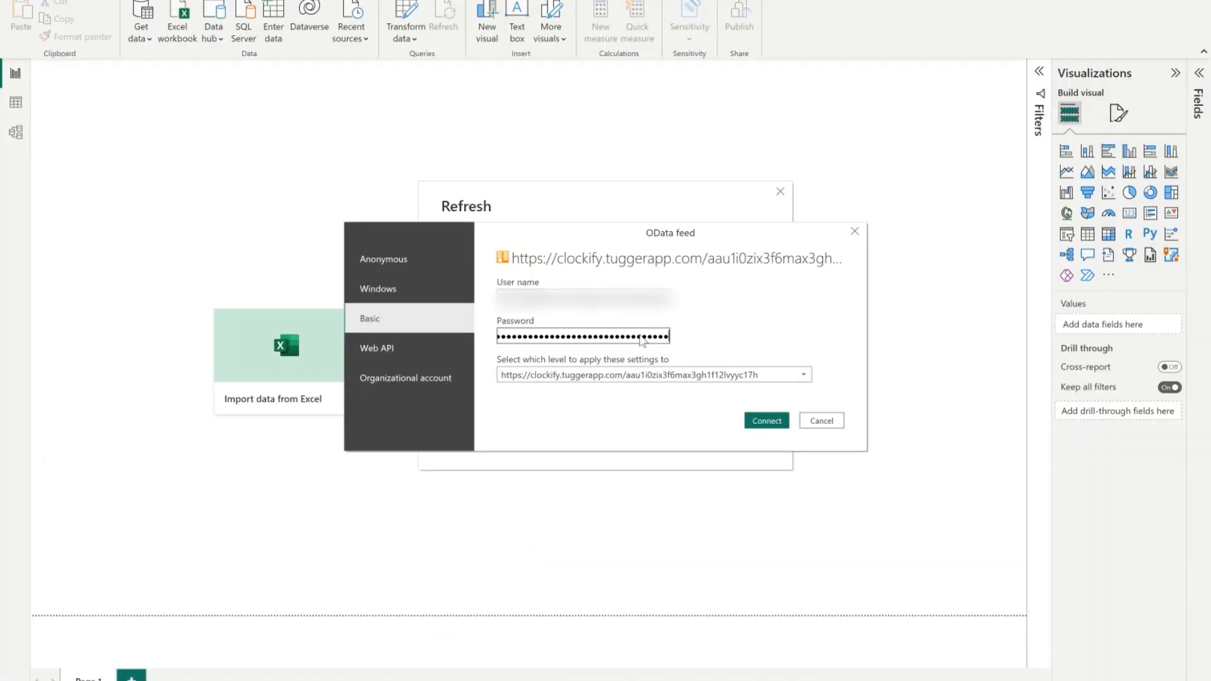
click(765, 420)
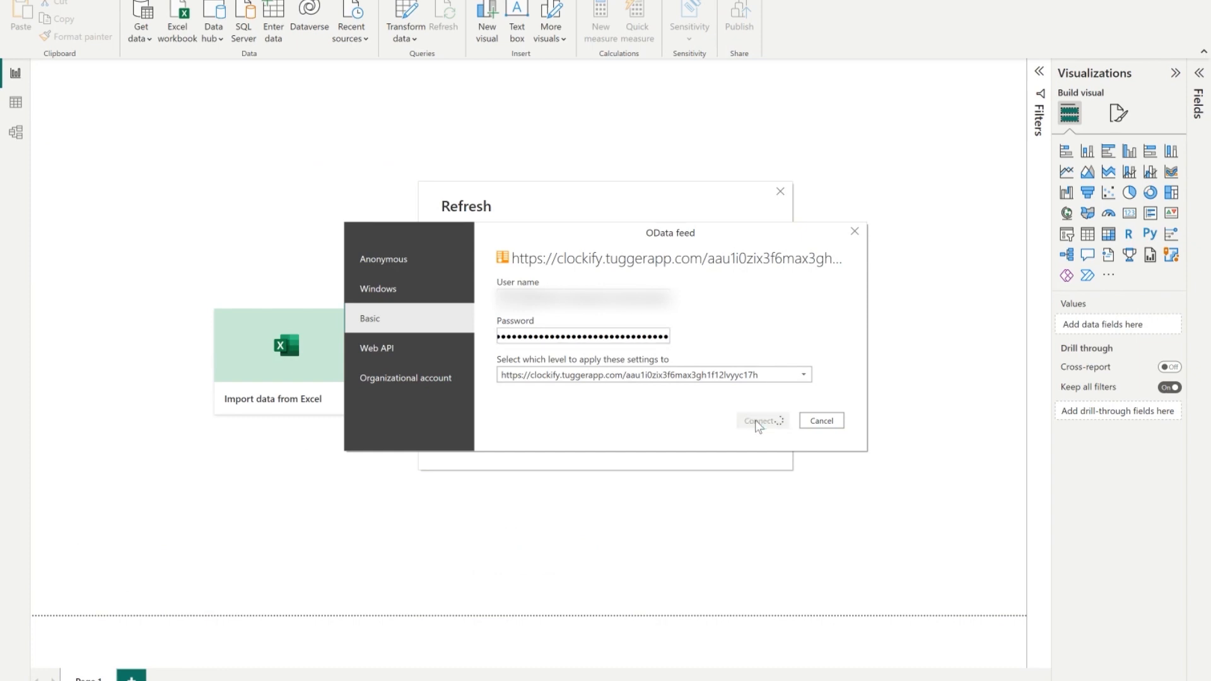
click(757, 420)
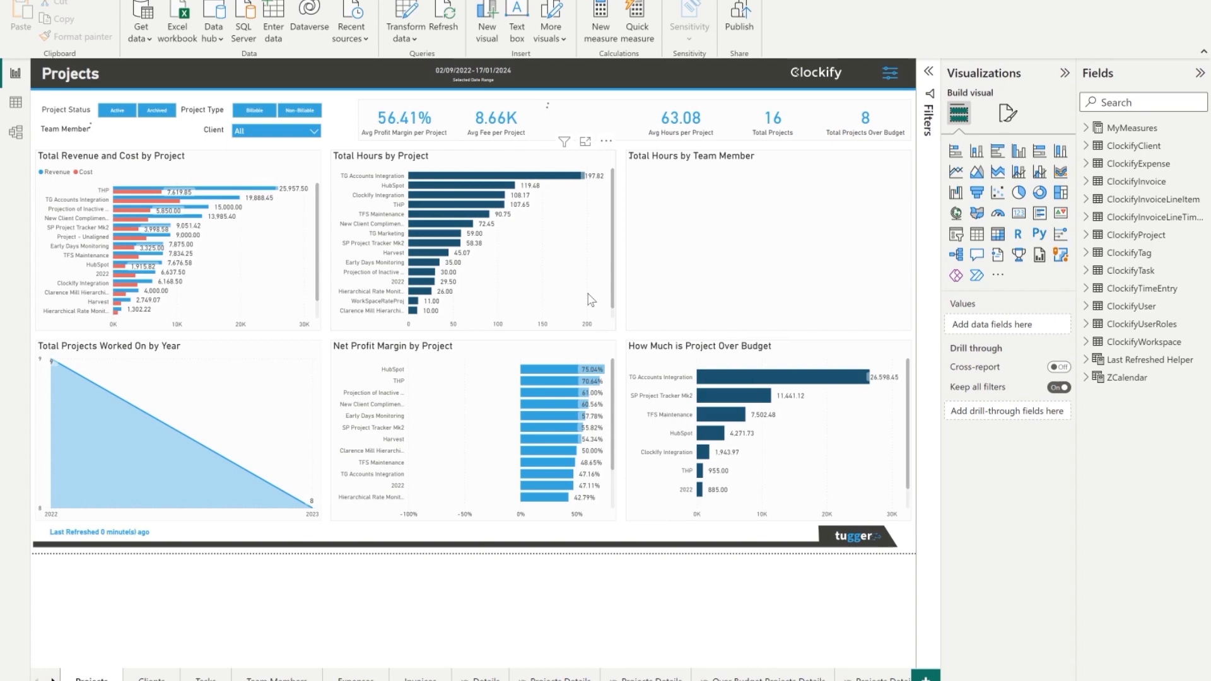
- Let the Projects report refresh until the team member hours chart is populated
click(137, 129)
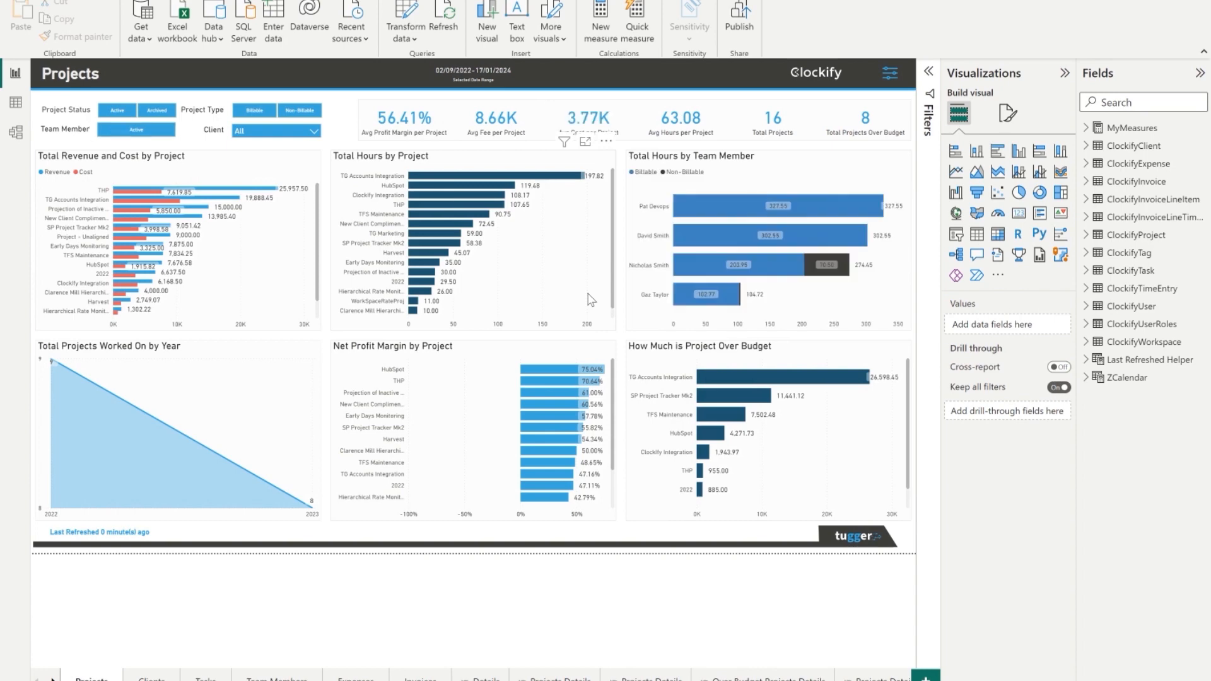